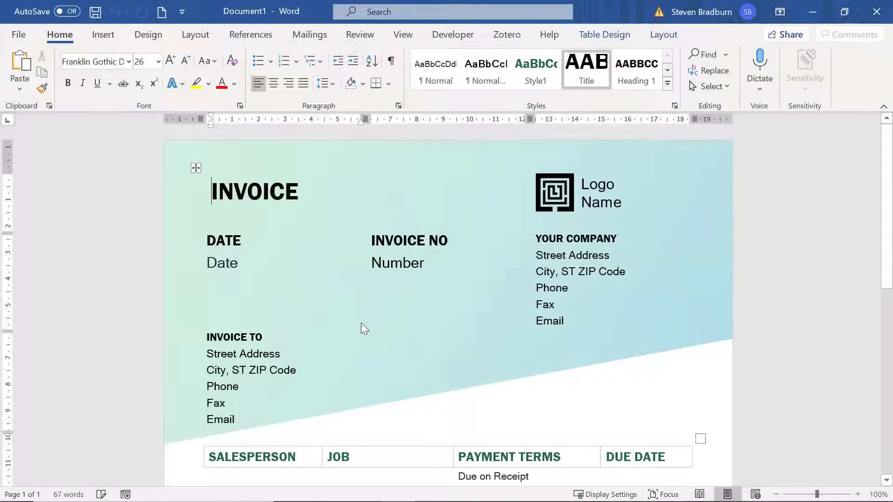
Step: Open the File menu and go to Save As for the invoice
{"action": "left_click", "coordinate": [18, 34]}
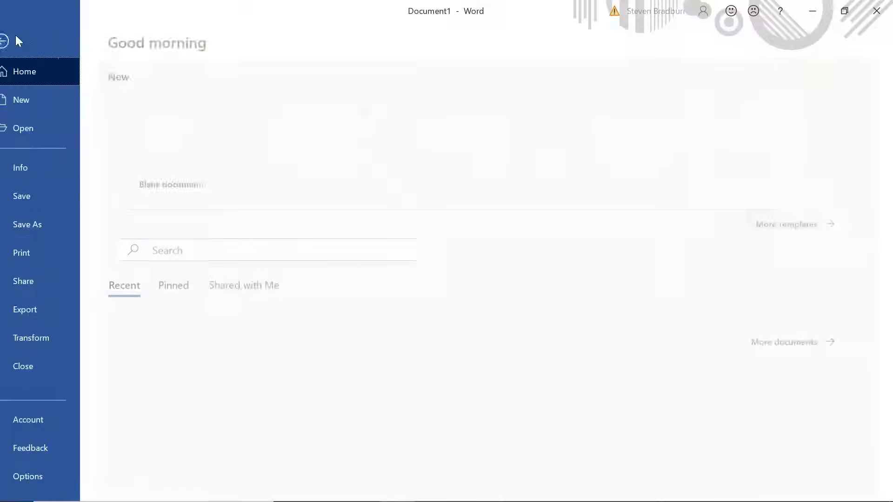
{"action": "left_click", "coordinate": [28, 224]}
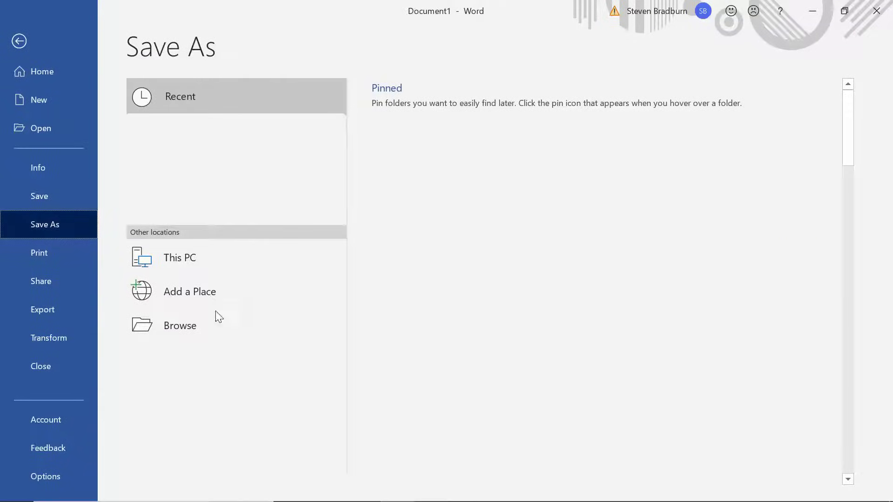
Step: Browse to save the invoice as 'Invoice' with PDF (*.pdf) as the file type
{"action": "left_click", "coordinate": [180, 326]}
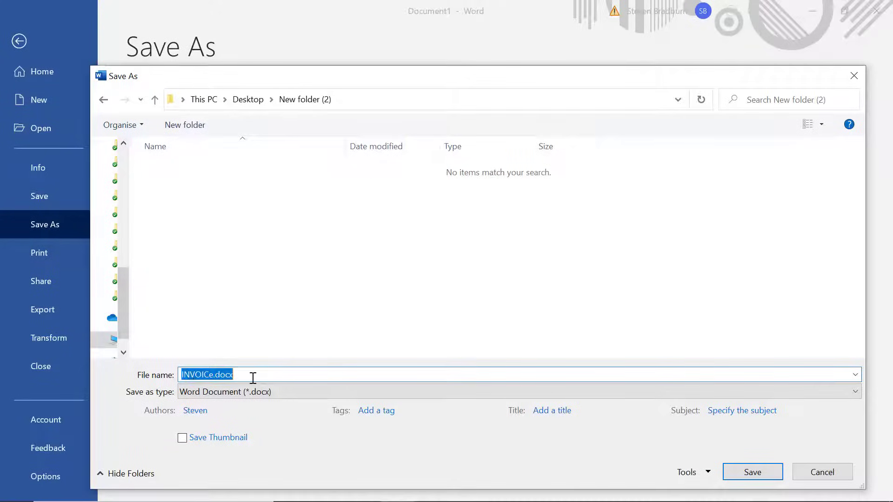
{"action": "type", "text": "Invoi"}
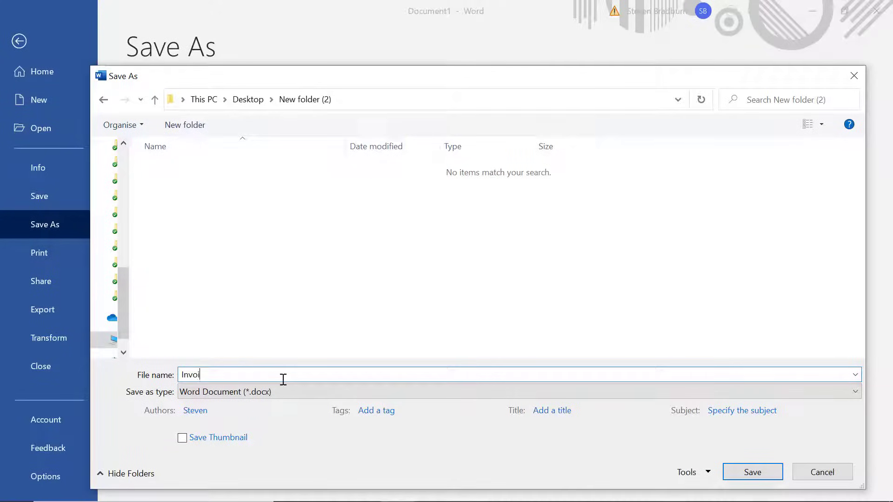
{"action": "type", "text": "ce"}
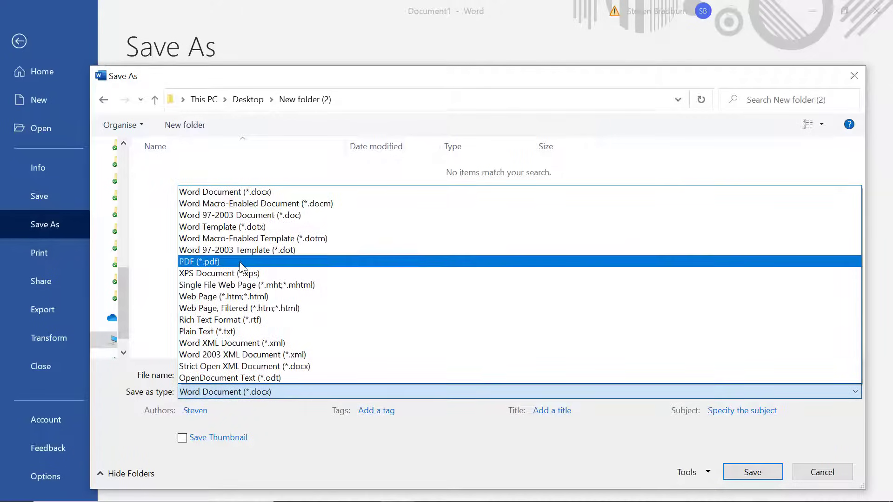
{"action": "left_click", "coordinate": [199, 262]}
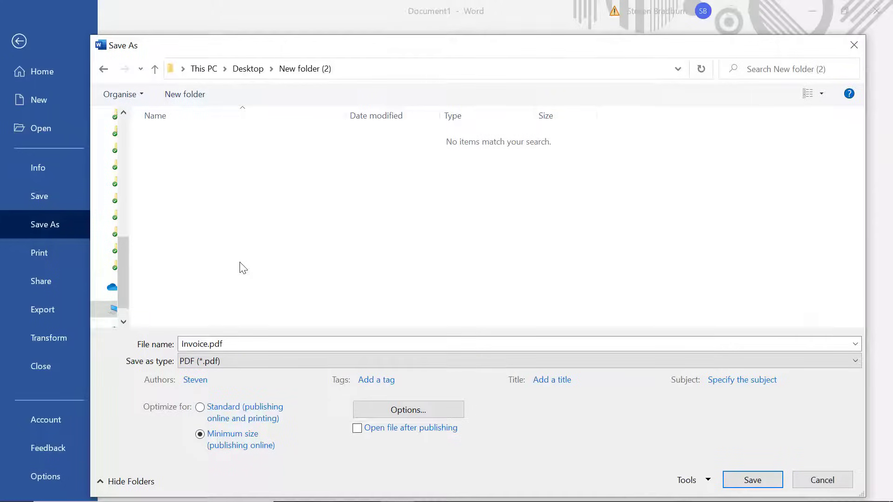
Step: Review the PDF options, keeping all pages and document properties, and confirm with OK
{"action": "left_click", "coordinate": [409, 409]}
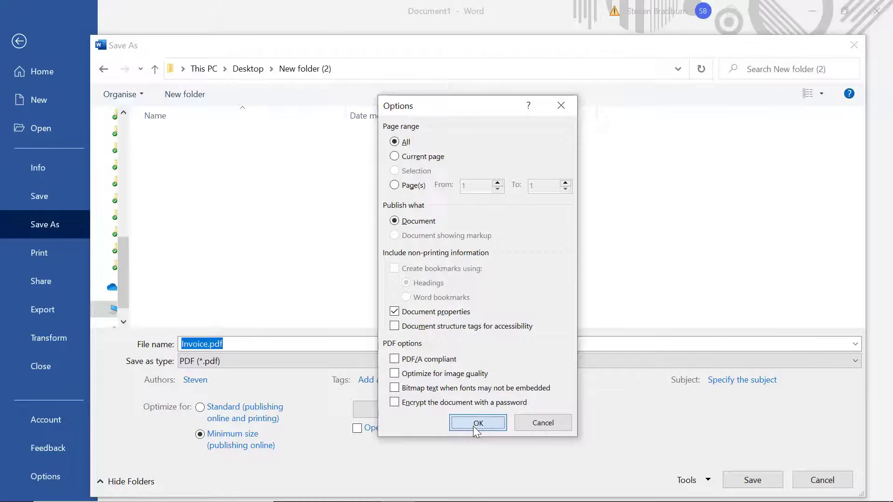
{"action": "left_click", "coordinate": [478, 423]}
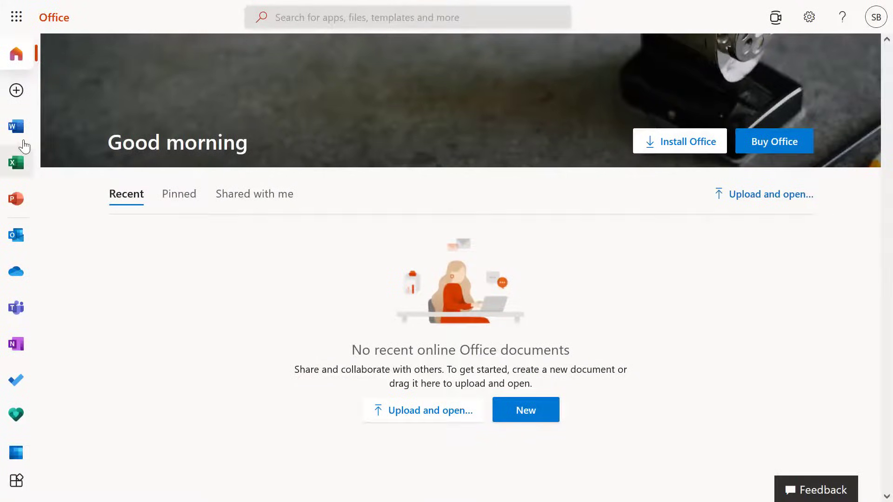
Step: Launch Word for the web from the Office.com sidebar to open the Invoice document
{"action": "left_click", "coordinate": [16, 126]}
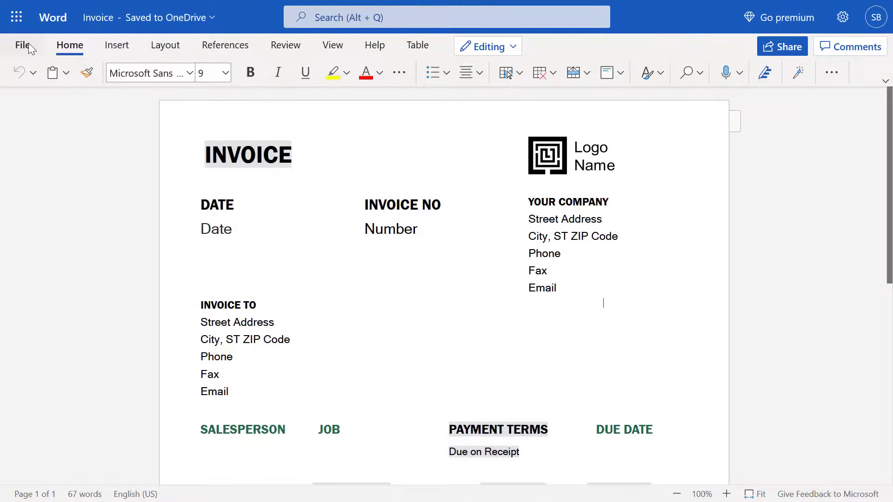
Step: Download the Invoice document as a PDF from Word for the web
{"action": "left_click", "coordinate": [22, 45]}
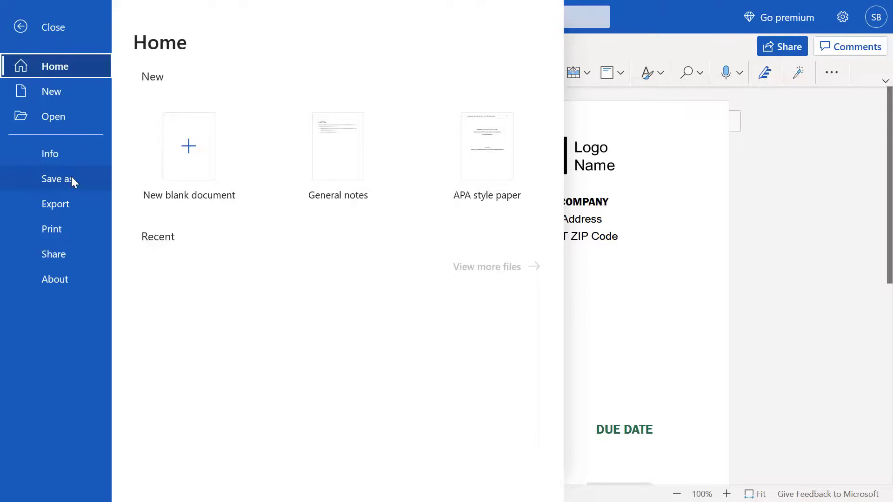
{"action": "left_click", "coordinate": [52, 179]}
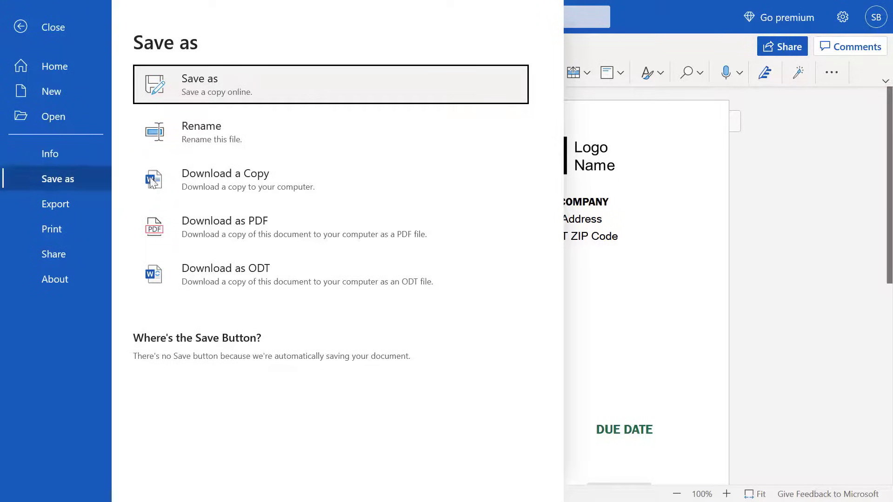
{"action": "mouse_move", "coordinate": [446, 229]}
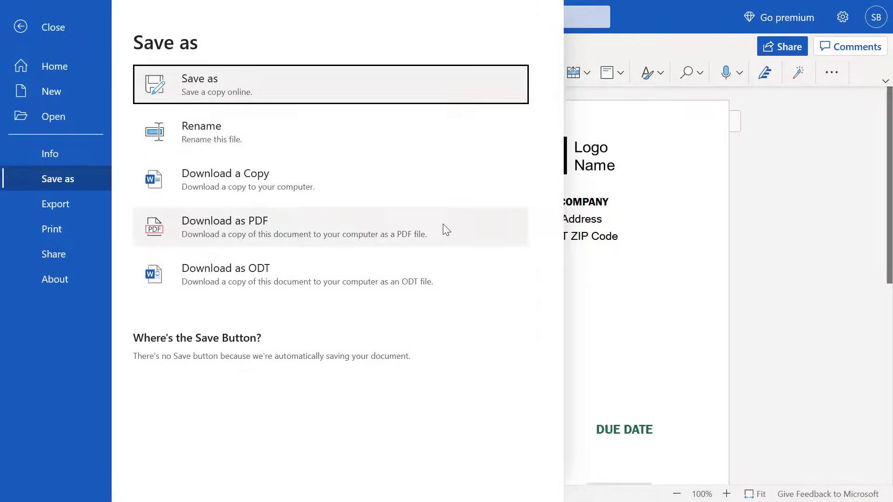
{"action": "left_click", "coordinate": [224, 220]}
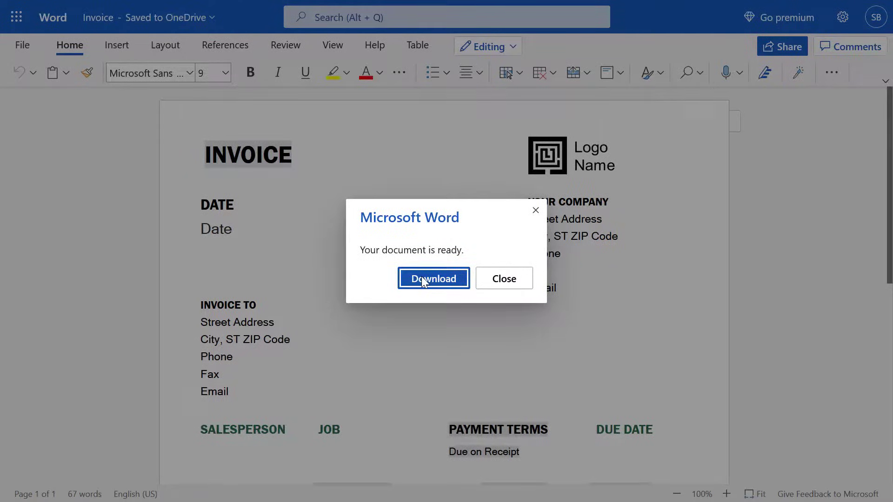
{"action": "left_click", "coordinate": [433, 279]}
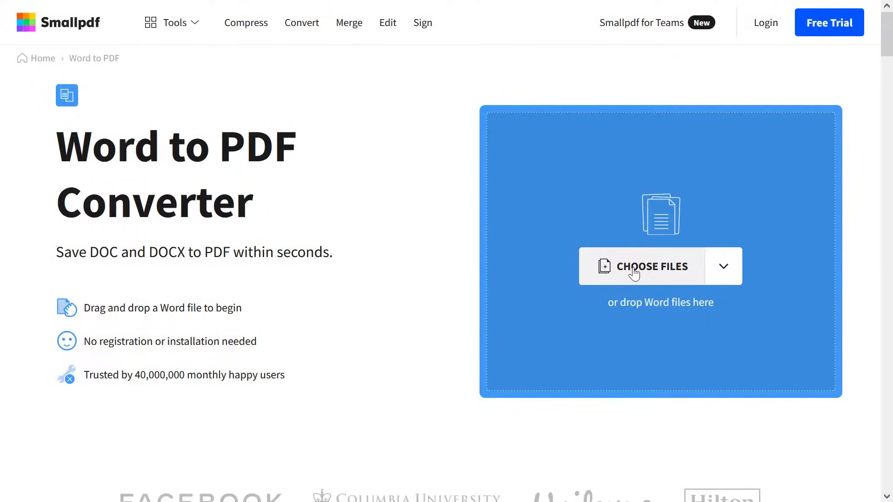
Step: Upload Invoice.docx to Smallpdf for conversion and show the converted PDF's save destinations
{"action": "left_click", "coordinate": [652, 267]}
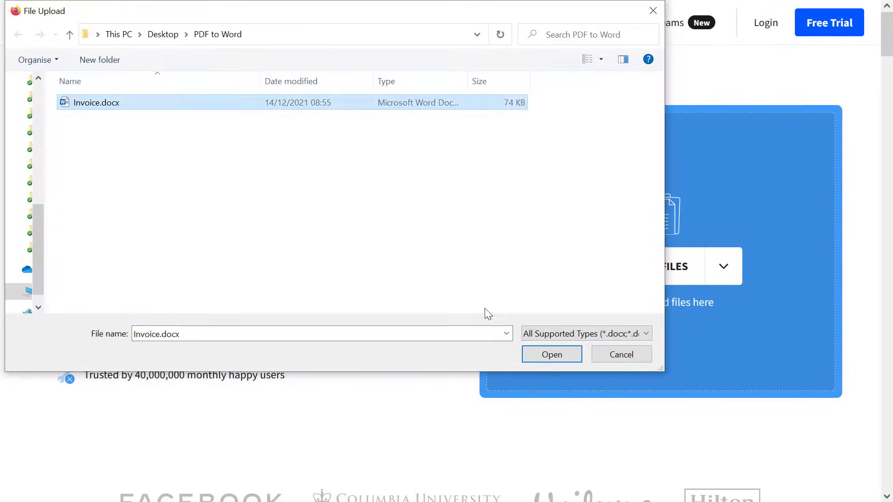
{"action": "left_click", "coordinate": [552, 354]}
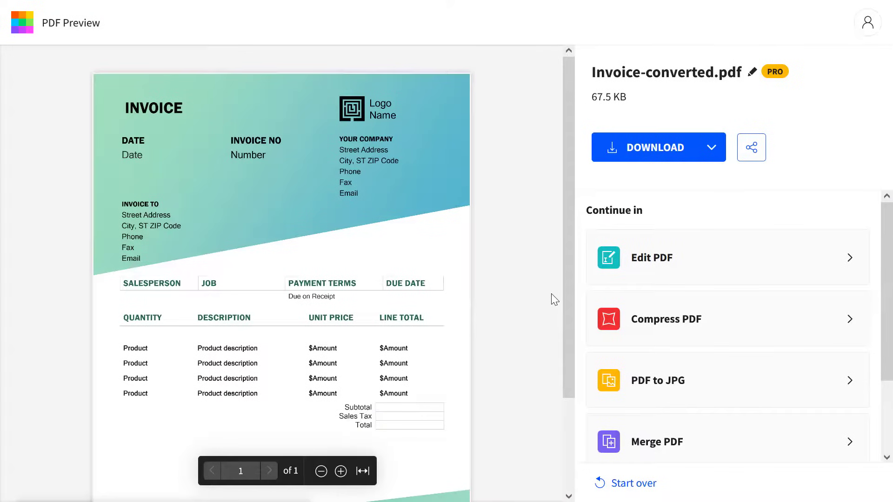
{"action": "left_click", "coordinate": [711, 147]}
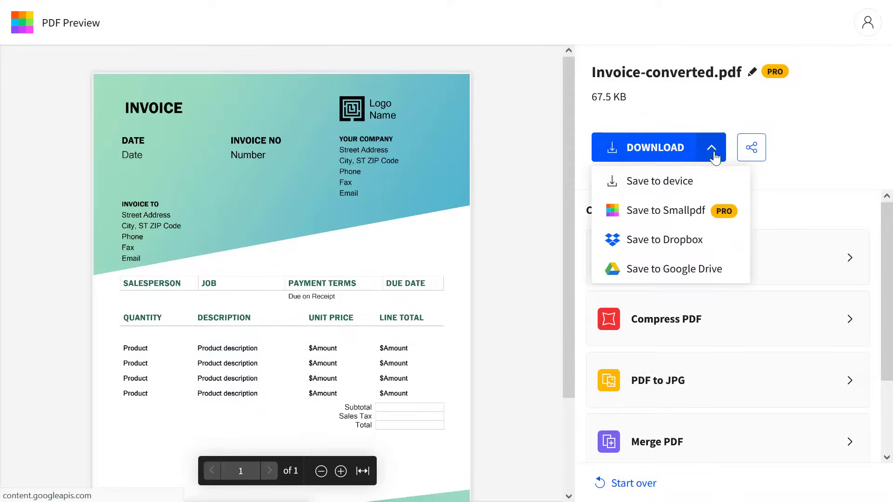